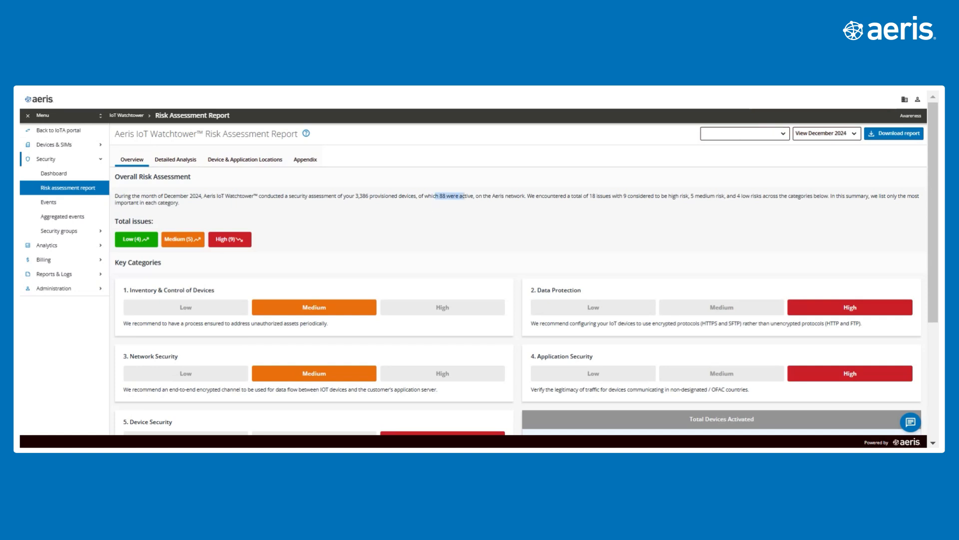
- Show the Detailed Analysis and scroll through the per-category security items, severities and recommended actions
{"action": "scroll", "scroll_direction": "down", "scroll_amount": 3}
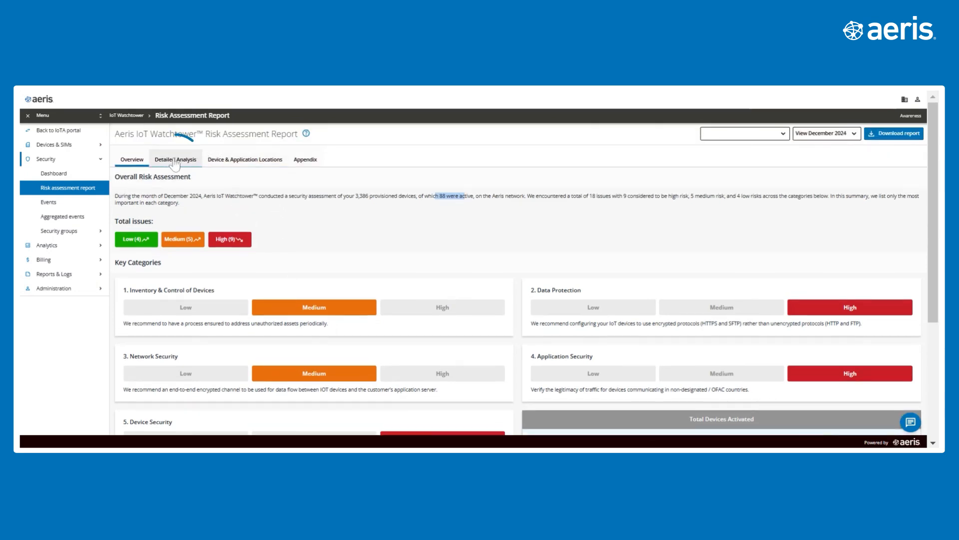
{"action": "left_click", "coordinate": [176, 159]}
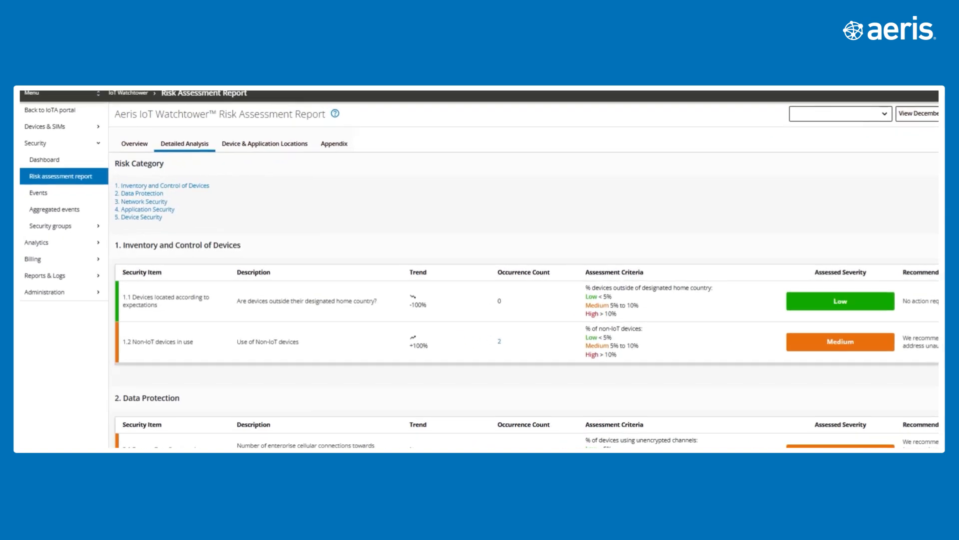
{"action": "scroll", "scroll_direction": "down", "scroll_amount": 3}
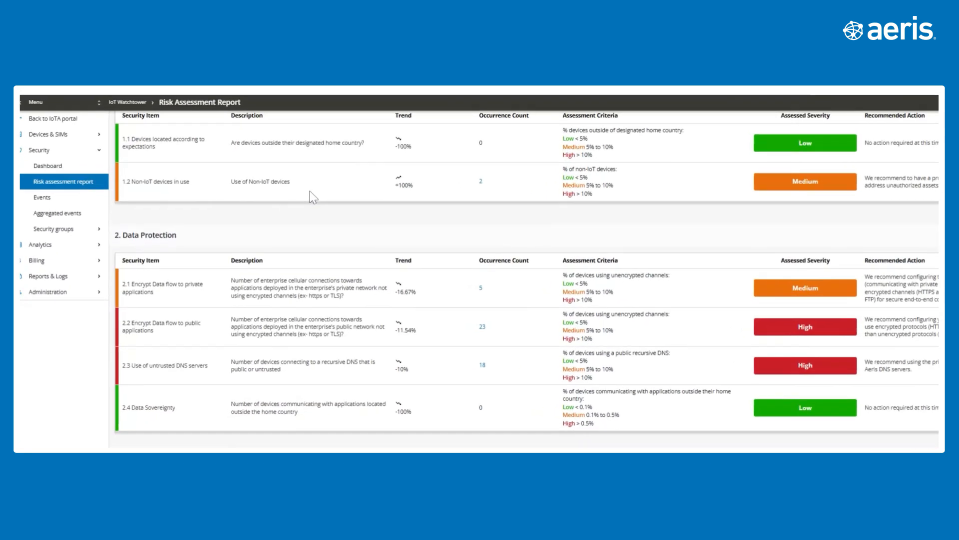
{"action": "scroll", "scroll_direction": "down", "scroll_amount": 3}
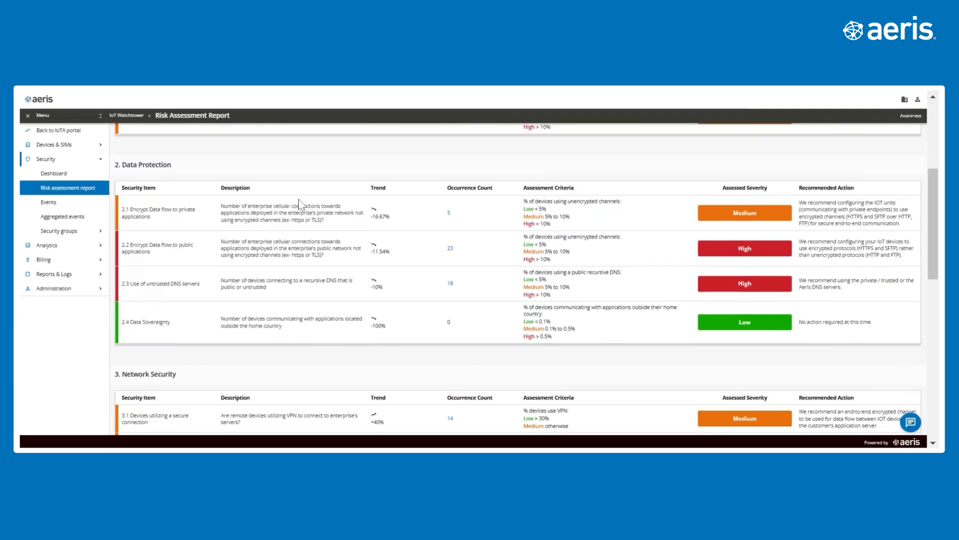
{"action": "scroll", "scroll_direction": "down", "scroll_amount": 3}
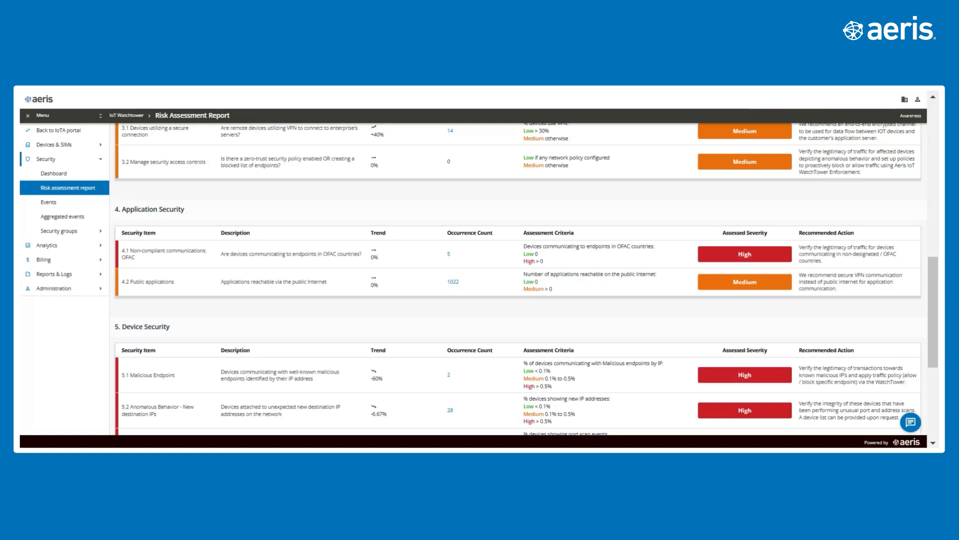
{"action": "scroll", "scroll_direction": "up", "scroll_amount": 3}
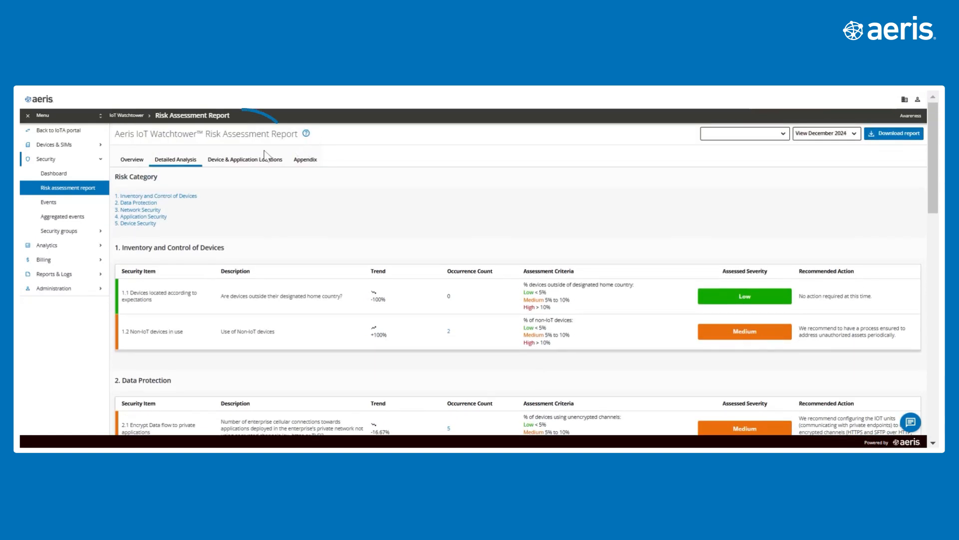
- Show Device & Application Locations with the per-country device counts and endpoint activity map
{"action": "left_click", "coordinate": [245, 159]}
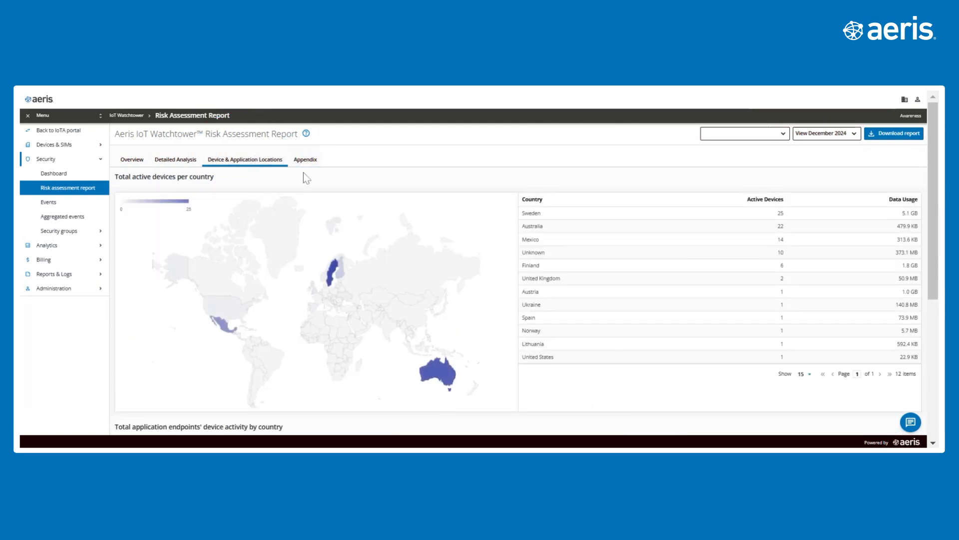
{"action": "mouse_move", "coordinate": [376, 295]}
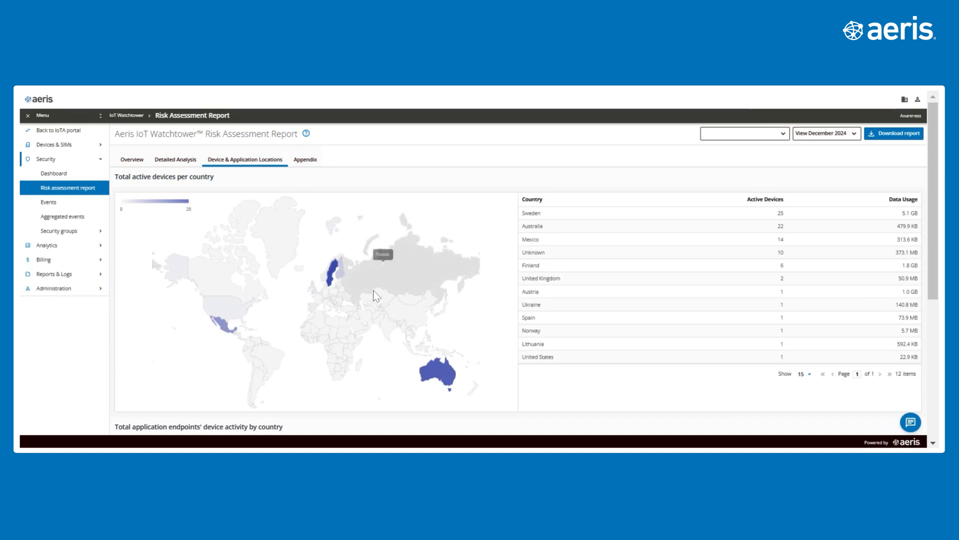
{"action": "scroll", "scroll_direction": "down", "scroll_amount": 3}
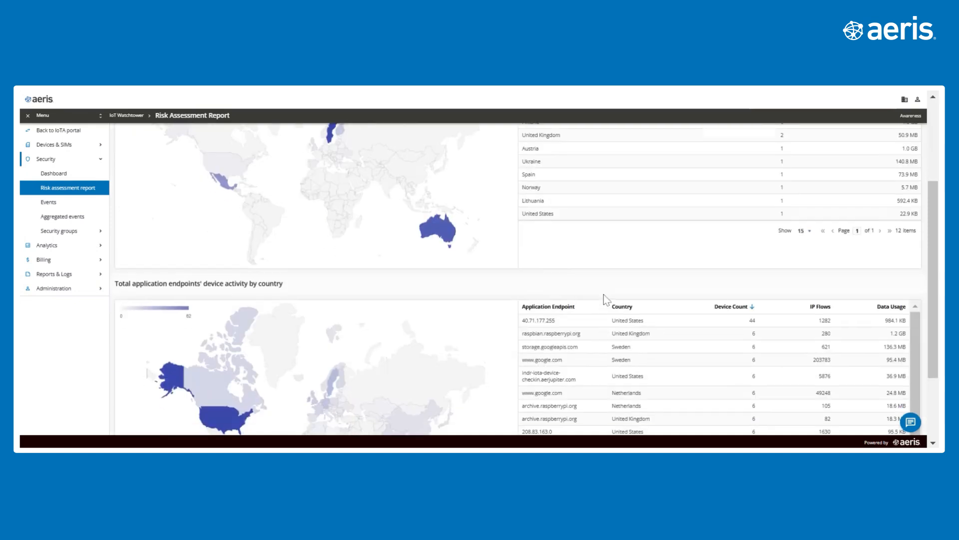
{"action": "scroll", "scroll_direction": "down", "scroll_amount": 3}
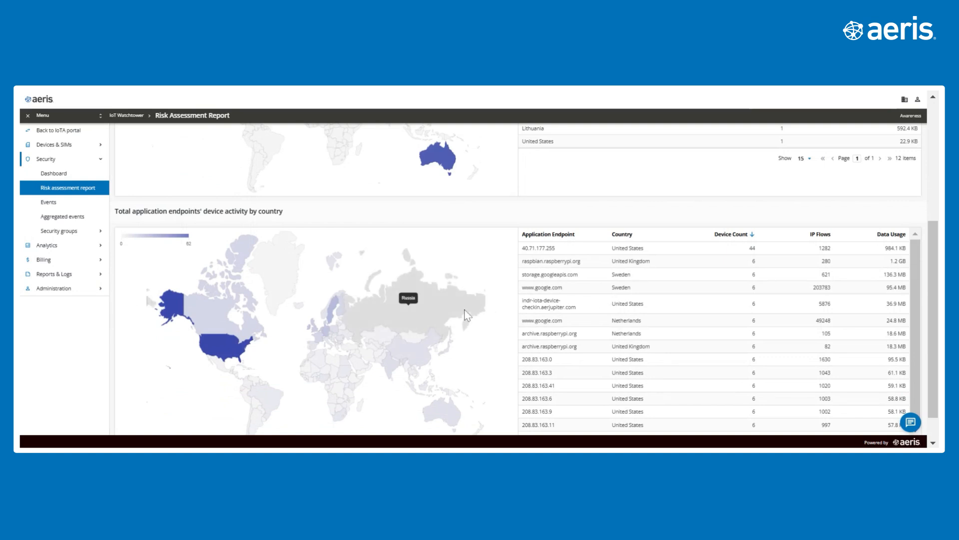
{"action": "mouse_move", "coordinate": [479, 305]}
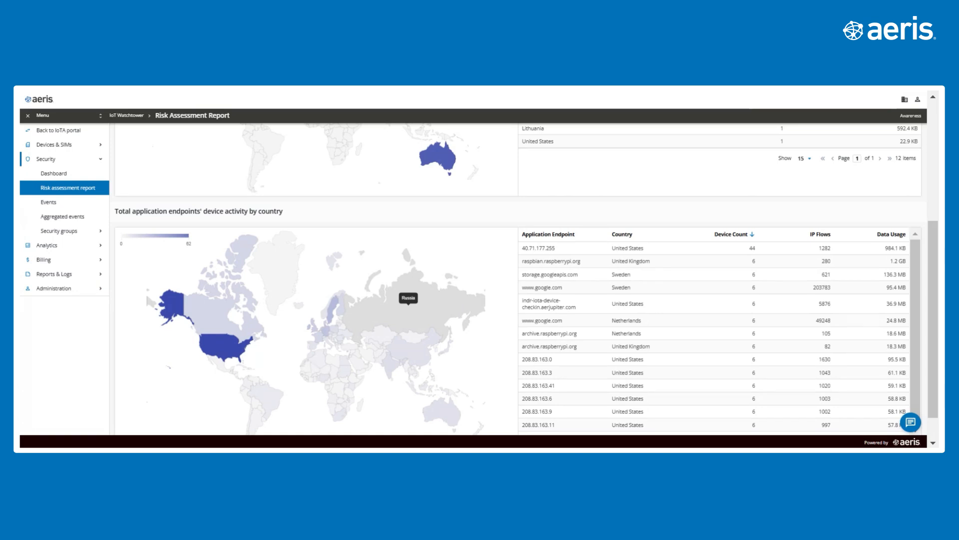
{"action": "mouse_move", "coordinate": [497, 306]}
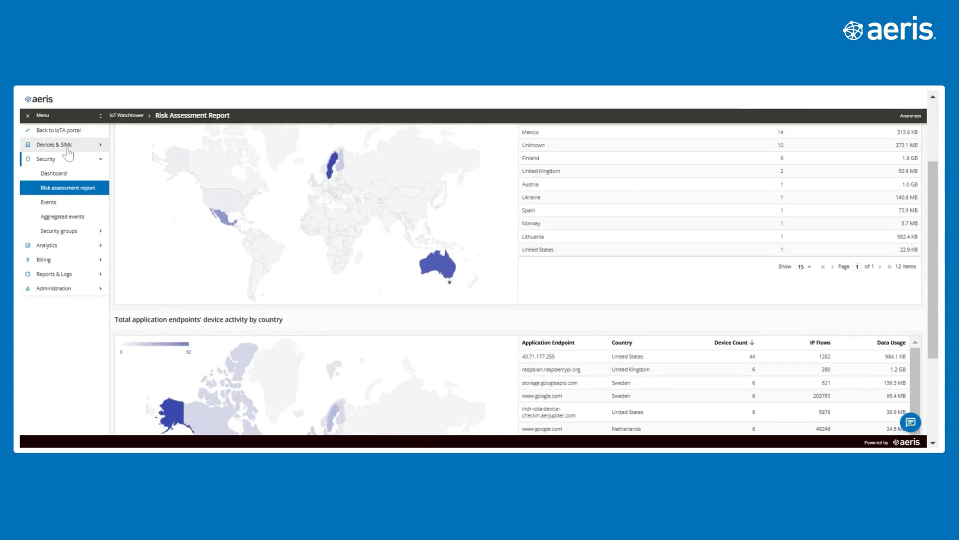
- Reveal the Devices & SIMs pages for the device groups overview, then the Security menu
{"action": "left_click", "coordinate": [54, 144]}
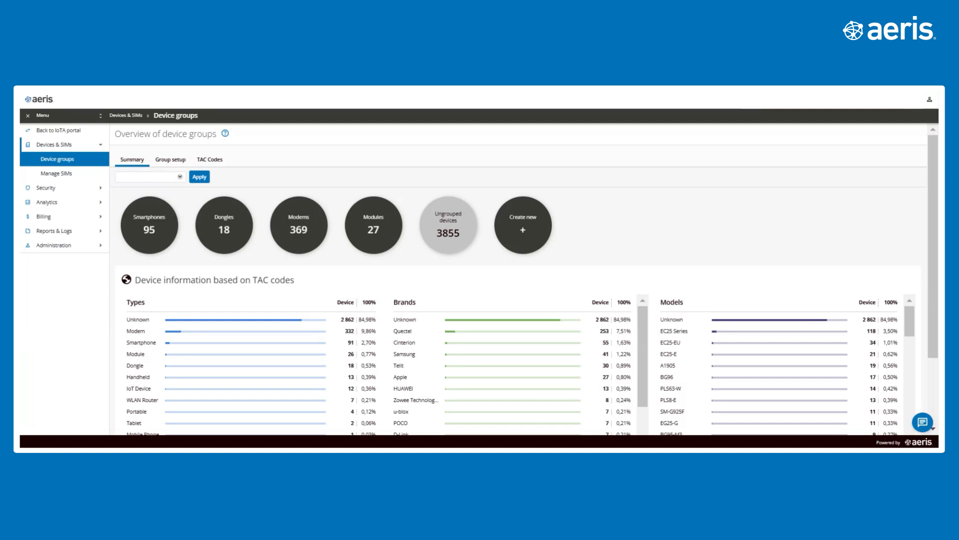
{"action": "left_click", "coordinate": [44, 188]}
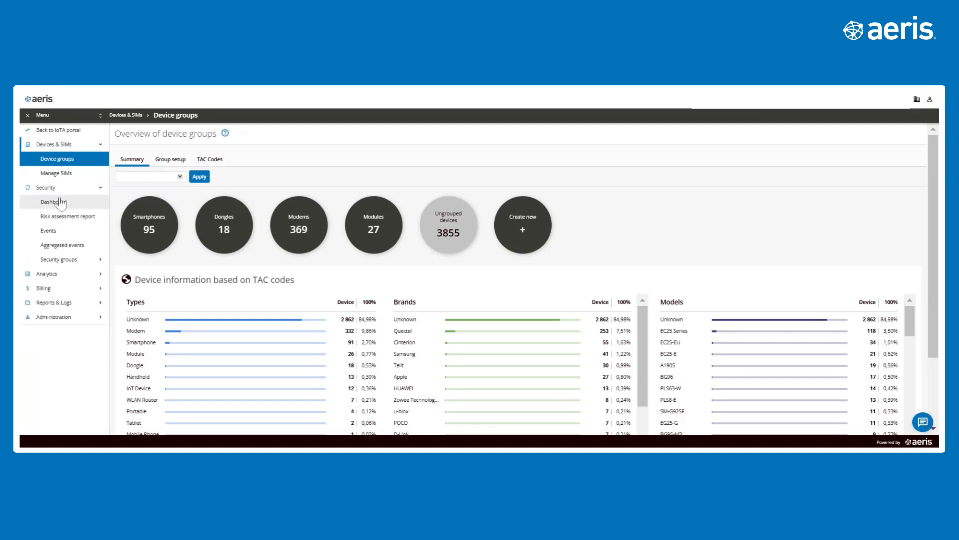
- Show the Security dashboard's account-level statistics filtered to the last 90 days
{"action": "left_click", "coordinate": [53, 202]}
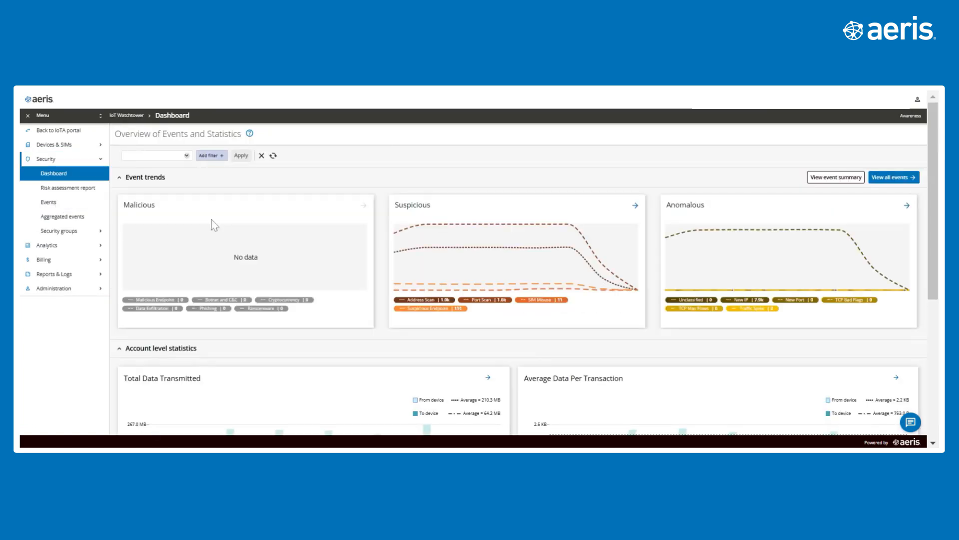
{"action": "scroll", "scroll_direction": "down", "scroll_amount": 3}
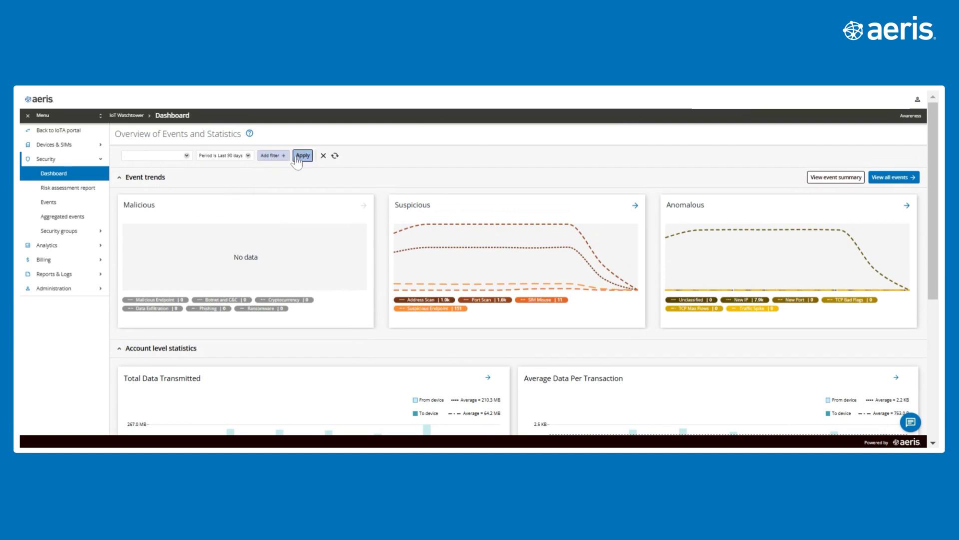
{"action": "left_click", "coordinate": [302, 155]}
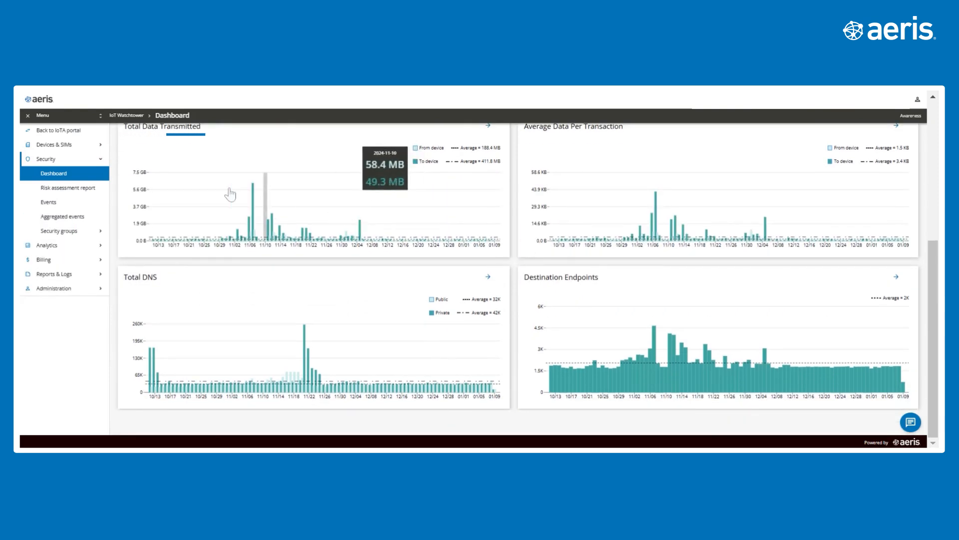
{"action": "mouse_move", "coordinate": [255, 208]}
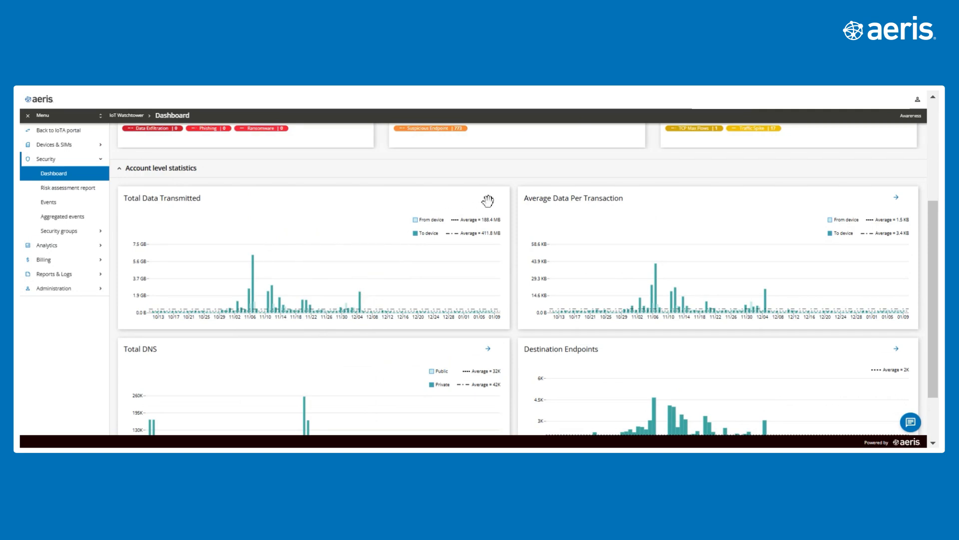
- Review the Total Data Transmitted analysis and related charts, then go to the Security Events page
{"action": "left_click", "coordinate": [162, 198]}
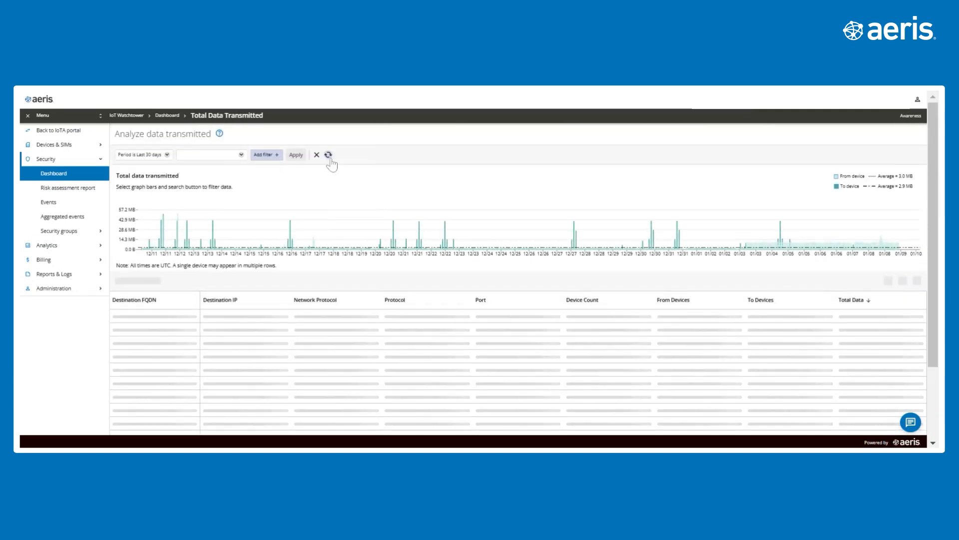
{"action": "left_click", "coordinate": [329, 155]}
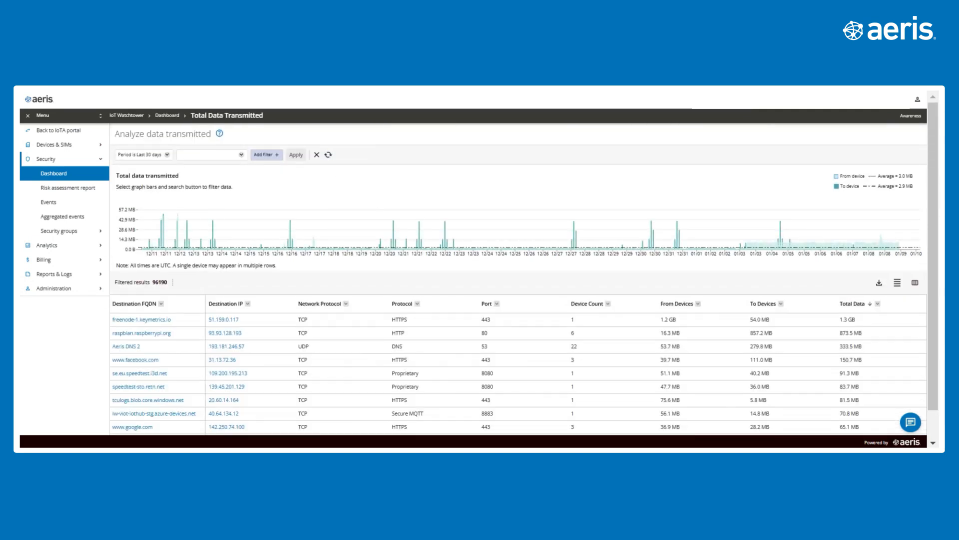
{"action": "mouse_move", "coordinate": [290, 174]}
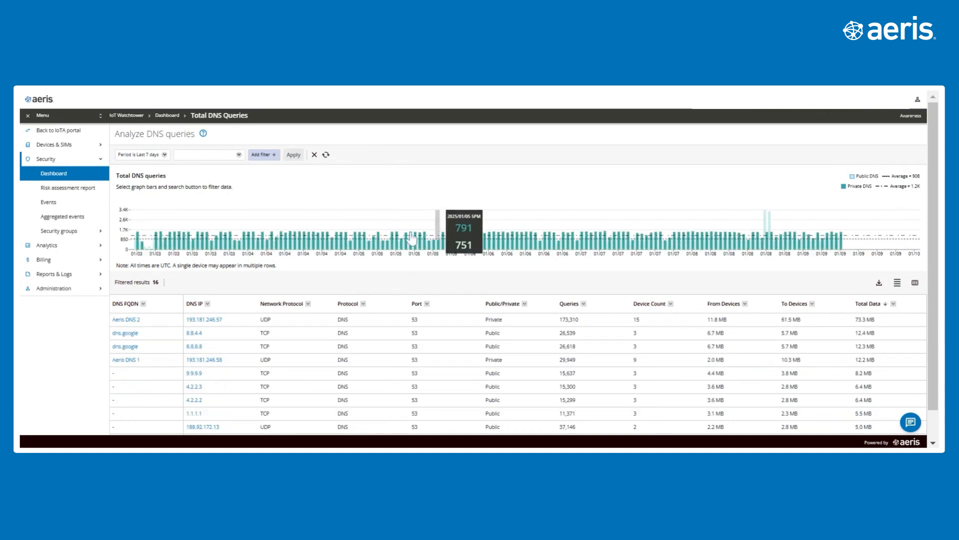
{"action": "scroll", "scroll_direction": "down", "scroll_amount": 3}
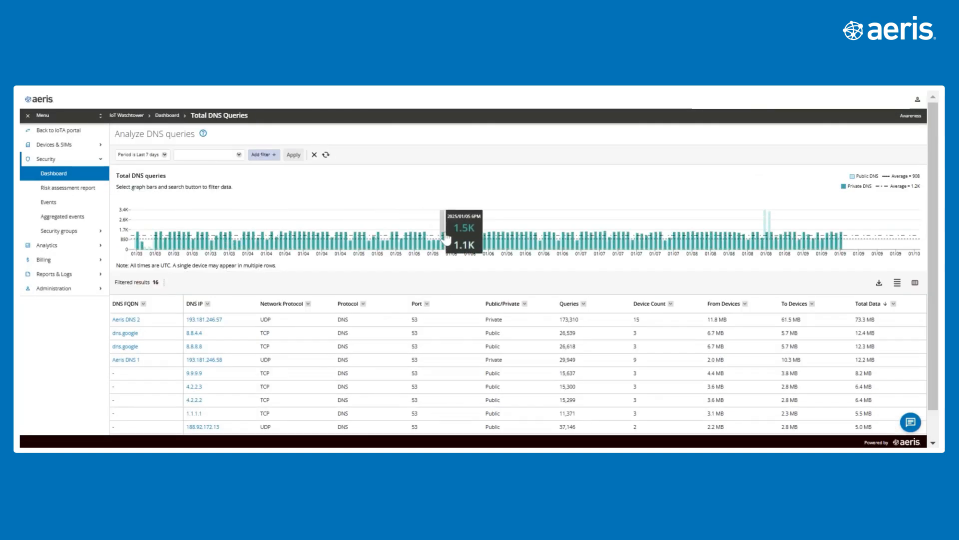
{"action": "scroll", "scroll_direction": "down", "scroll_amount": 3}
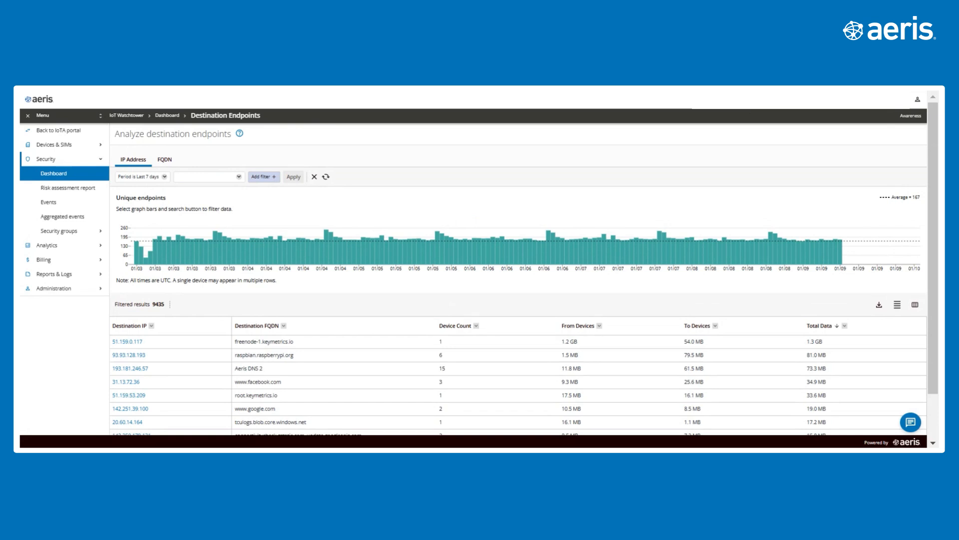
{"action": "left_click", "coordinate": [47, 202]}
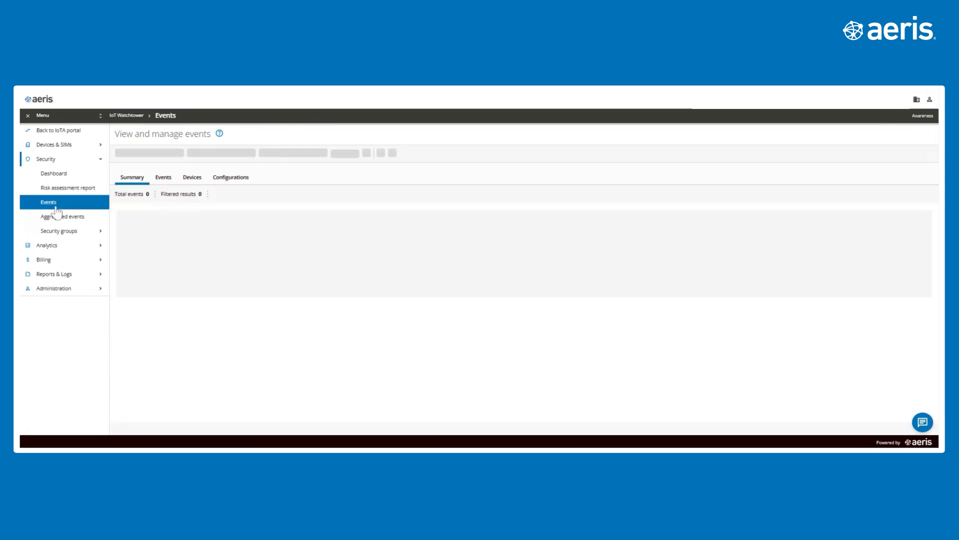
- Load the Events summary of 10,694 events and list the 15 devices with event counts
{"action": "left_click", "coordinate": [48, 202]}
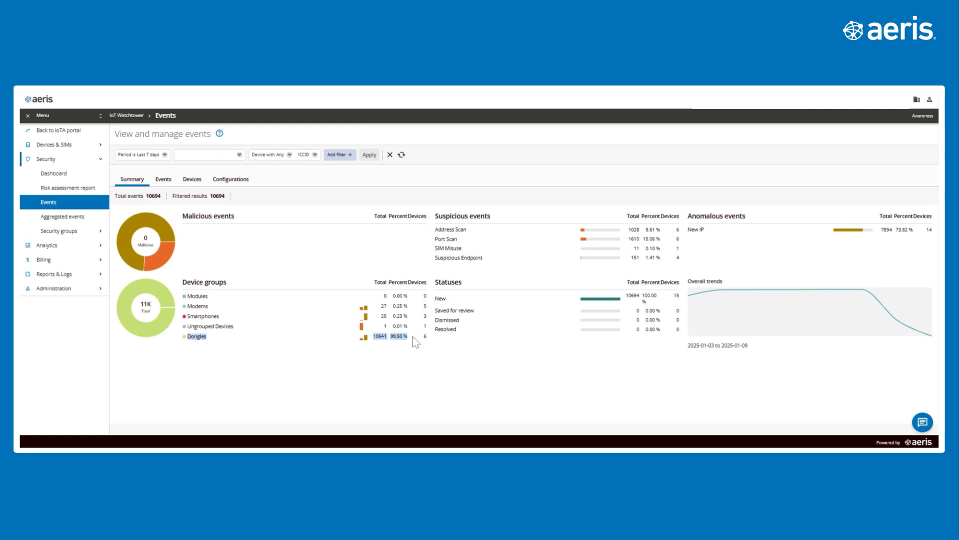
{"action": "left_click", "coordinate": [192, 179]}
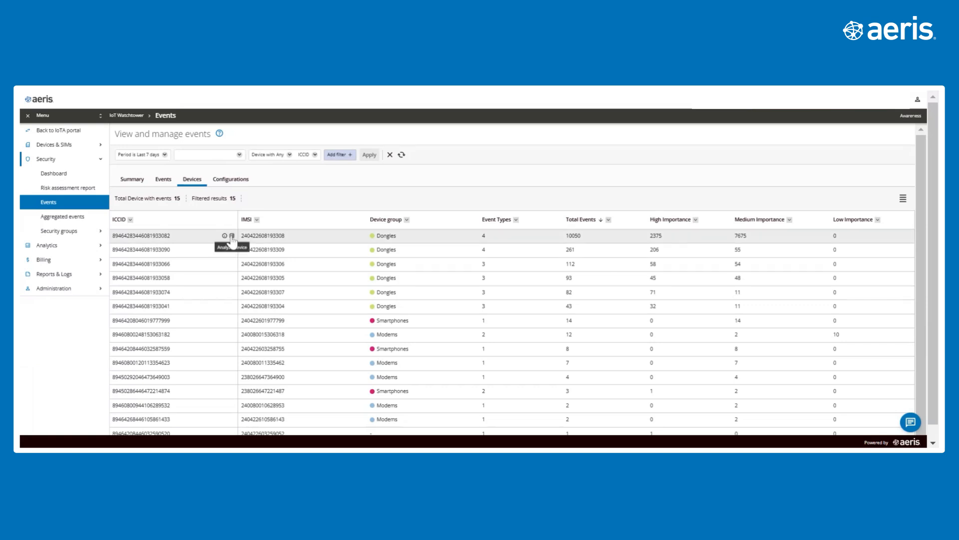
- Analyze the top device and show its IP flows for the last 24 hours
{"action": "left_click", "coordinate": [232, 236]}
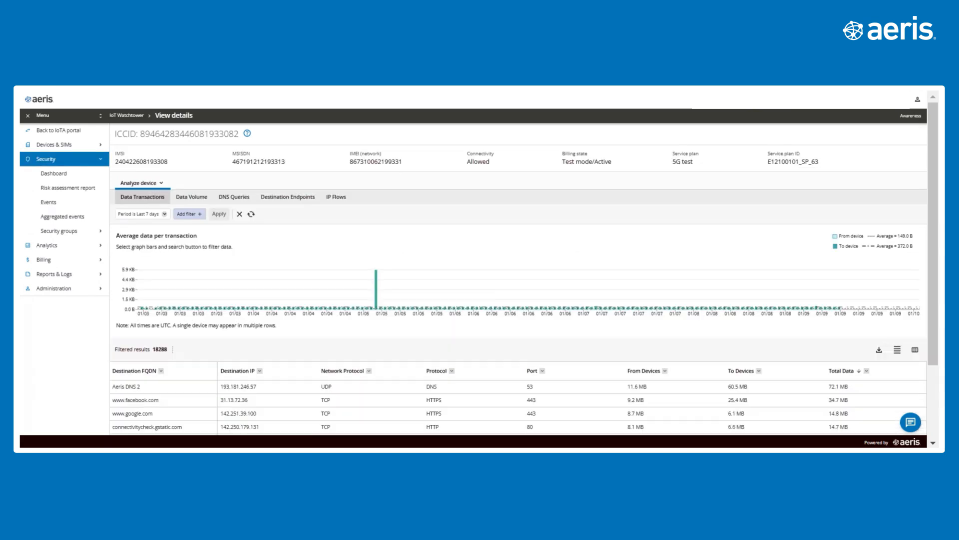
{"action": "mouse_move", "coordinate": [336, 196]}
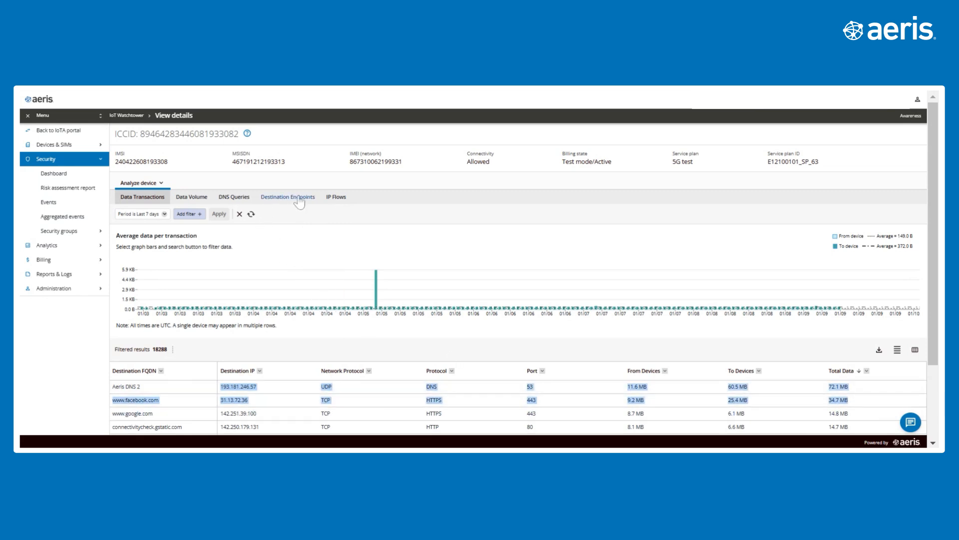
{"action": "left_click", "coordinate": [336, 196]}
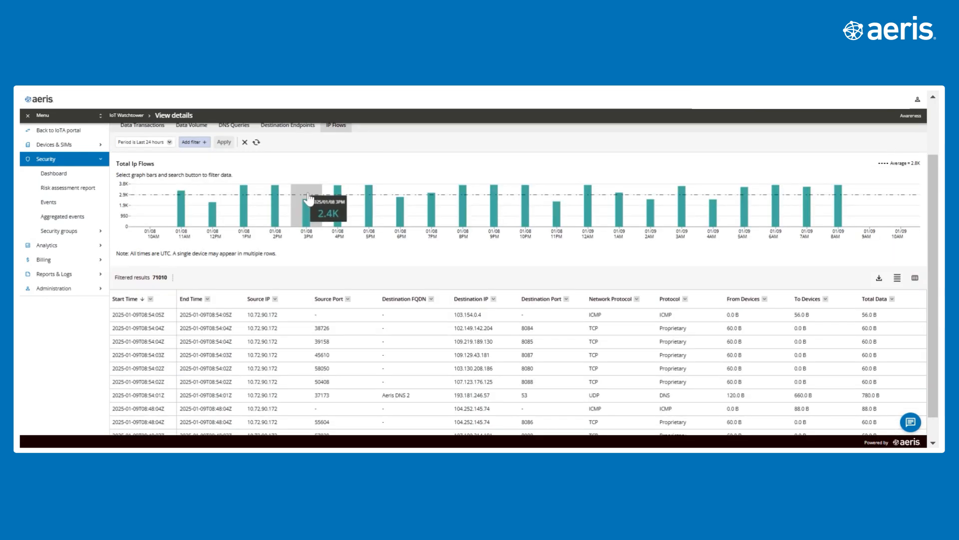
{"action": "scroll", "scroll_direction": "down", "scroll_amount": 3}
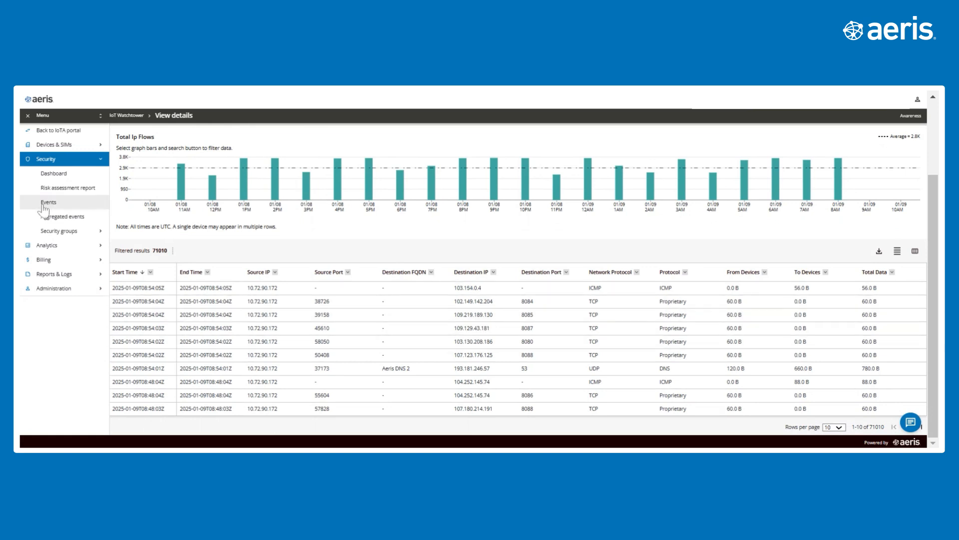
- Show the Aggregated events summary of 25 security items by severity, risk category and devices impacted
{"action": "left_click", "coordinate": [65, 217]}
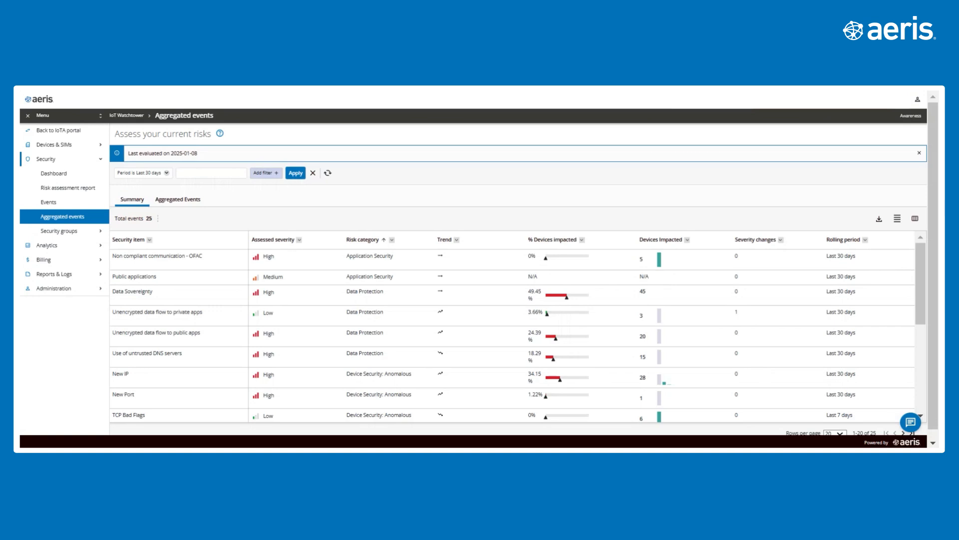
{"action": "mouse_move", "coordinate": [223, 188]}
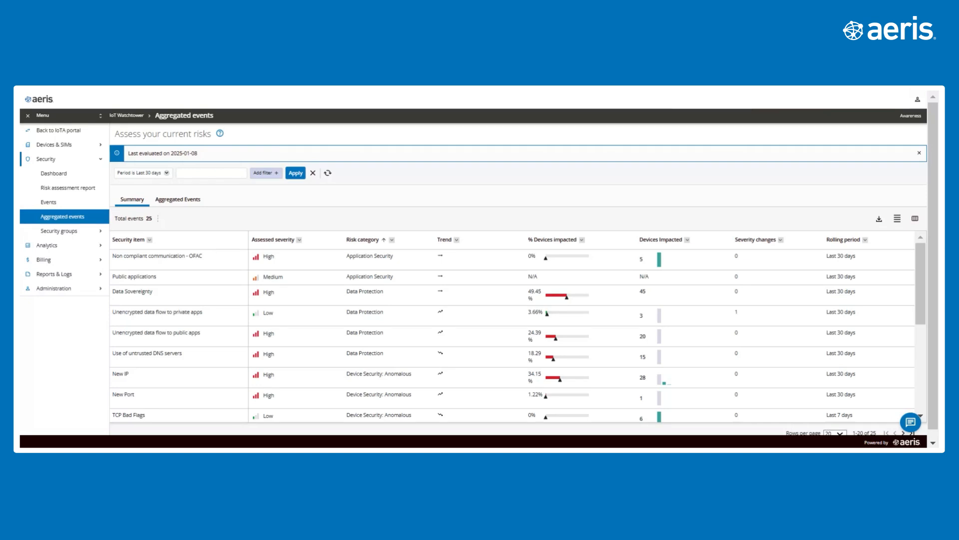
{"action": "mouse_move", "coordinate": [210, 172]}
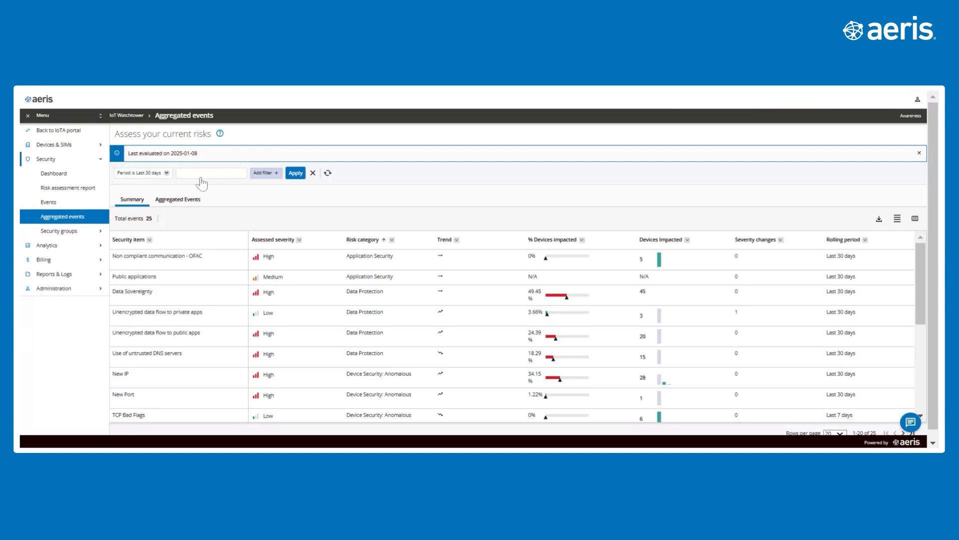